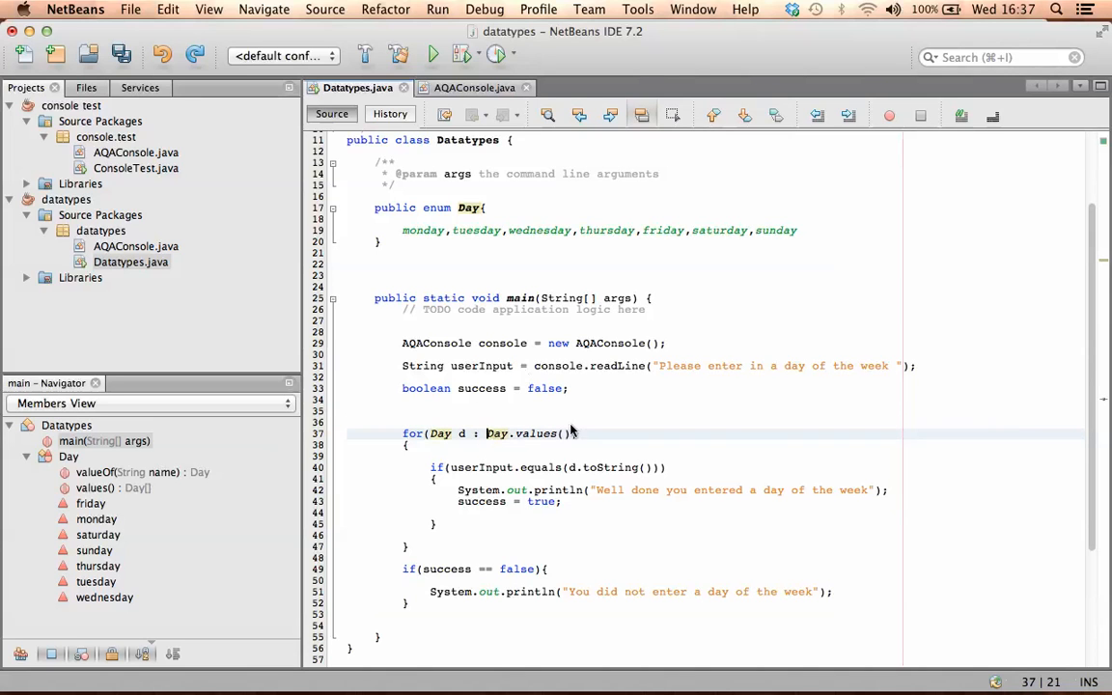
{"action": "mouse_move", "coordinate": [421, 216]}
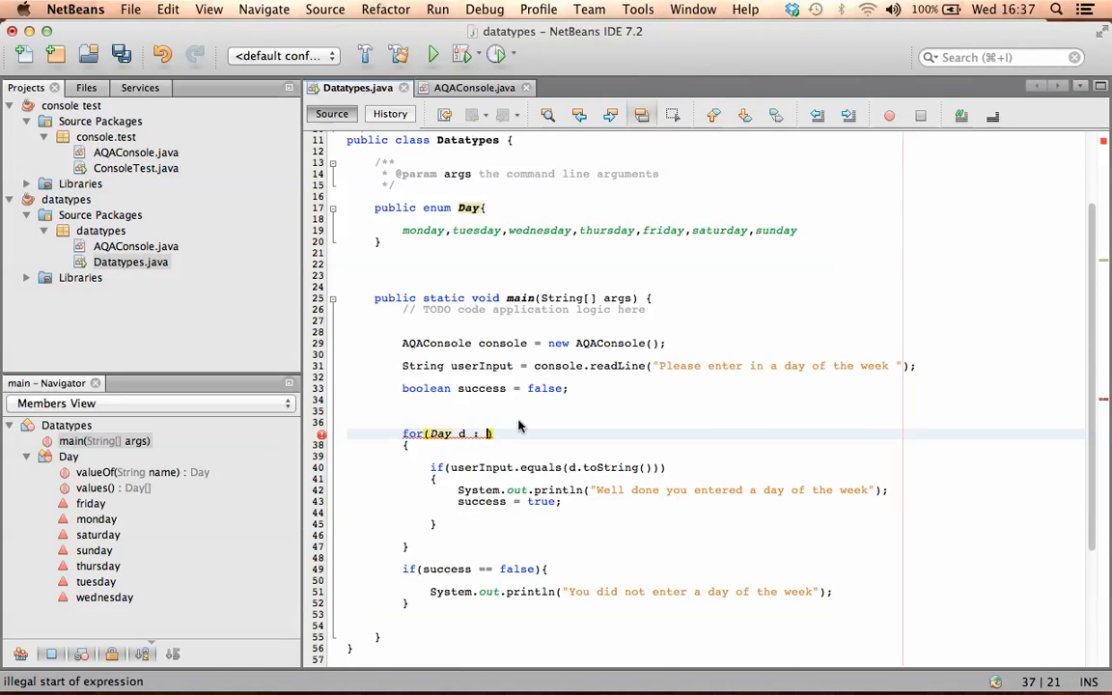
{"action": "mouse_move", "coordinate": [571, 454]}
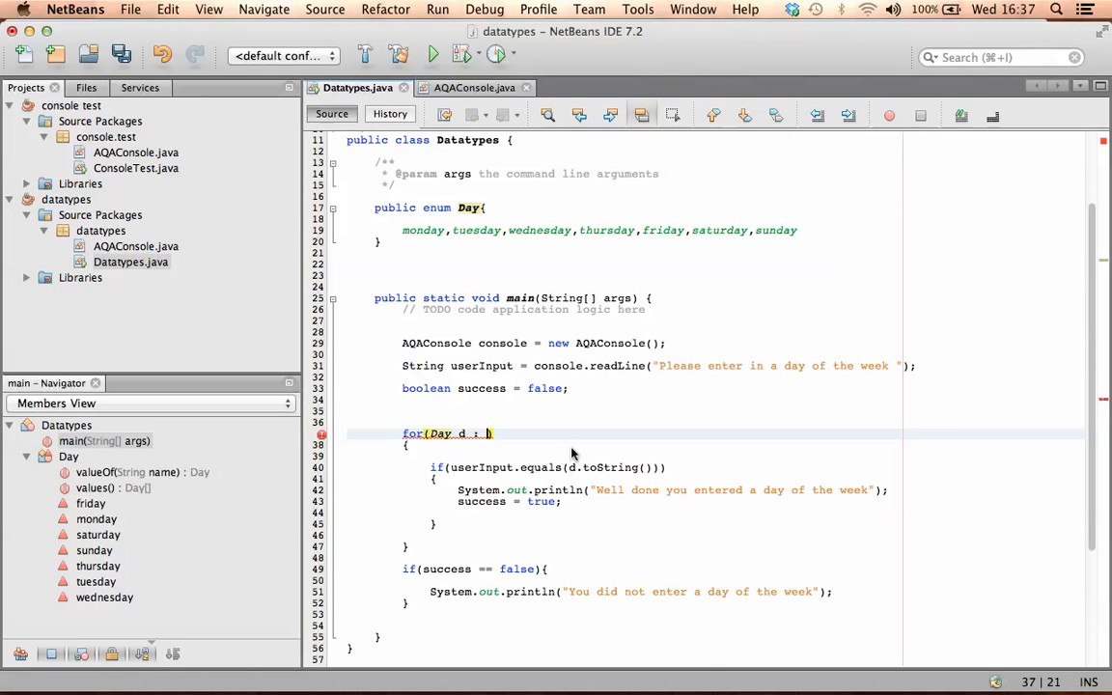
- Write java.util.EnumSet.range after the loop's colon, completing EnumSet from code completion
{"action": "type", "text": "java.u"}
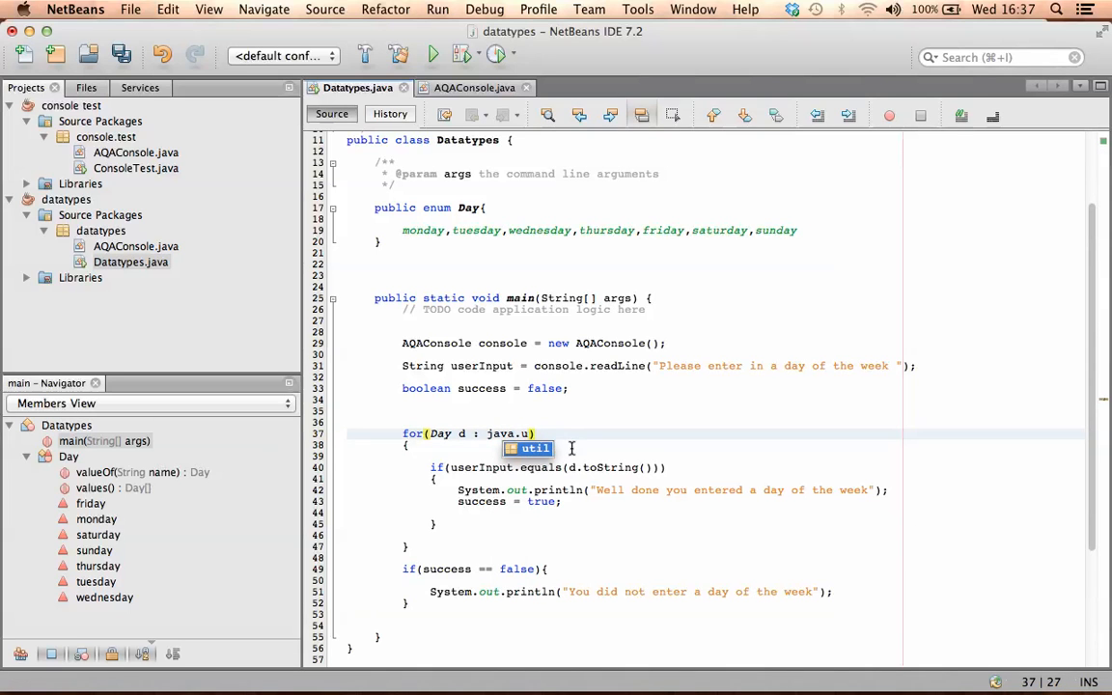
{"action": "type", "text": "."}
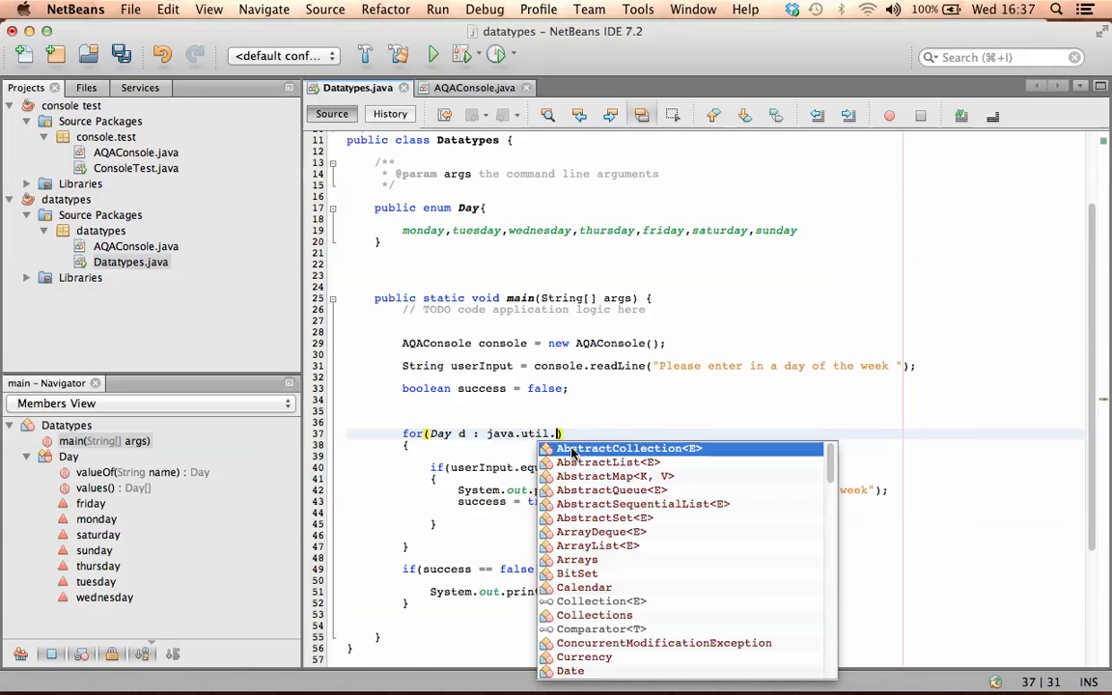
{"action": "type", "text": "En"}
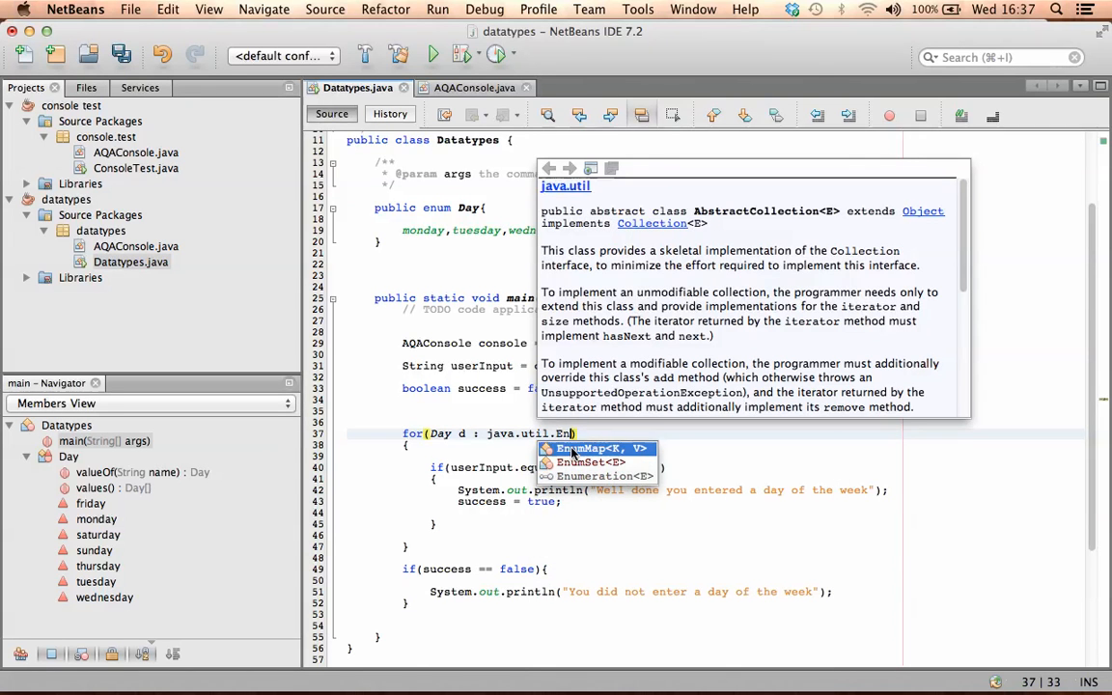
{"action": "left_click", "coordinate": [583, 463]}
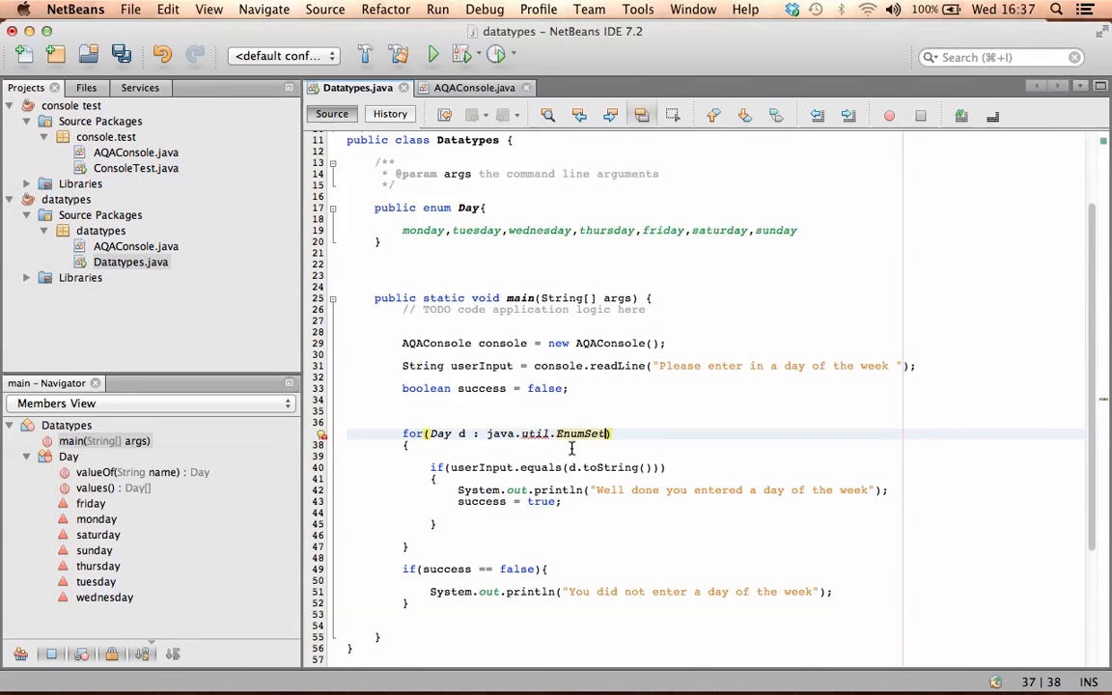
{"action": "type", "text": ".r"}
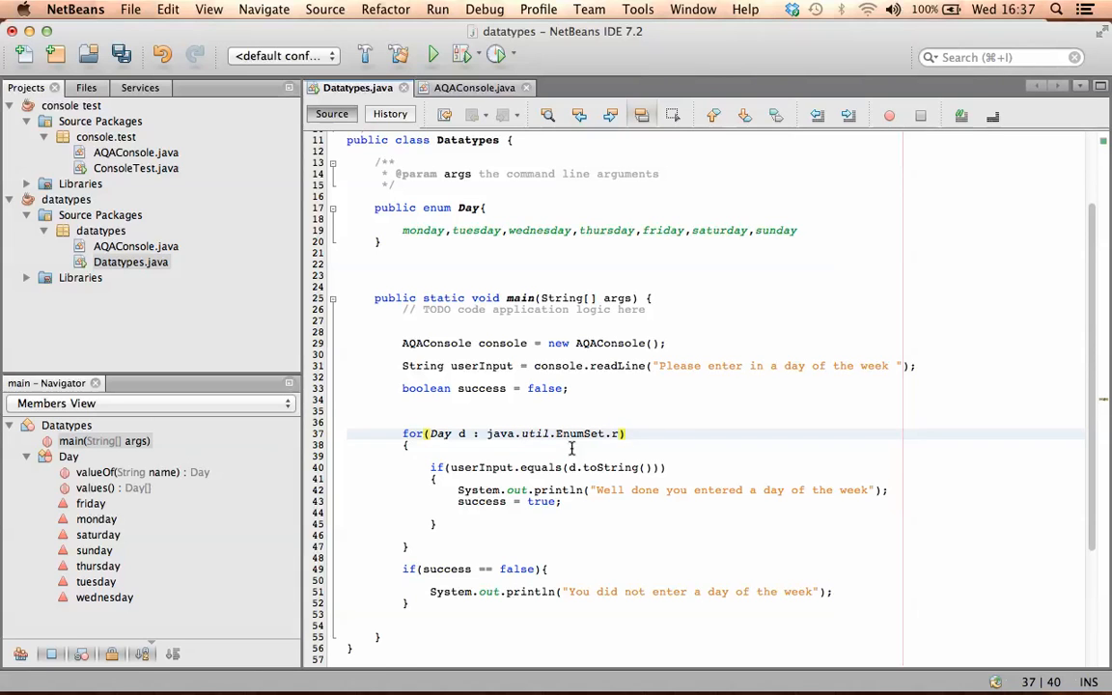
{"action": "type", "text": "ange("}
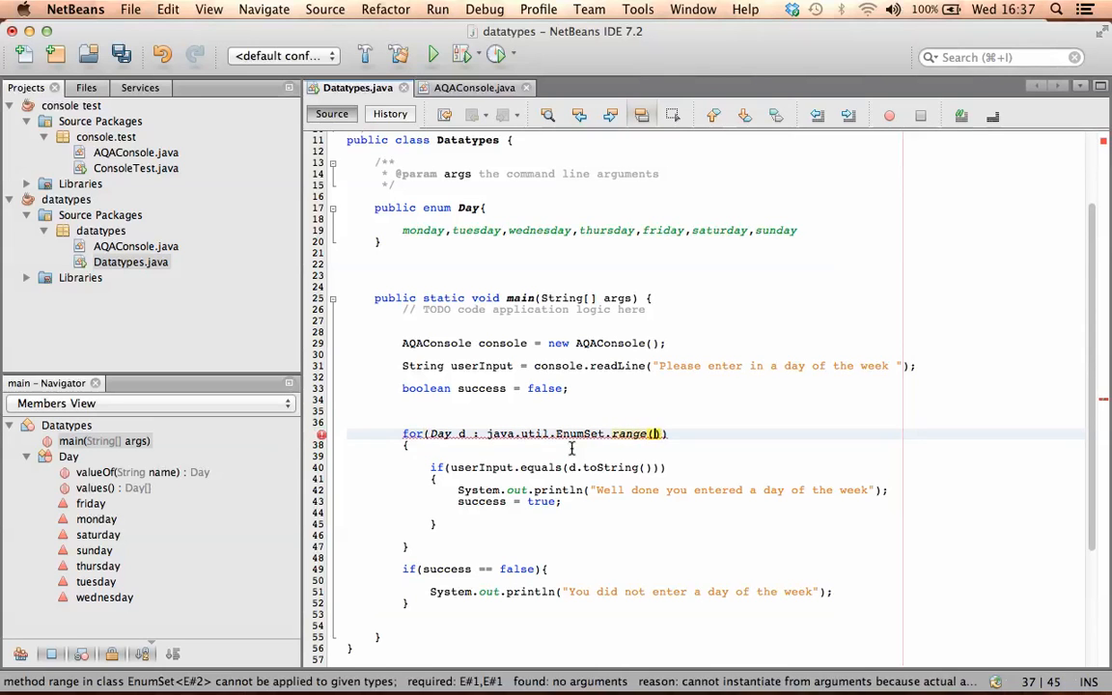
- Supply the range arguments Day.saturday and Day.sunday
{"action": "type", "text": "Day"}
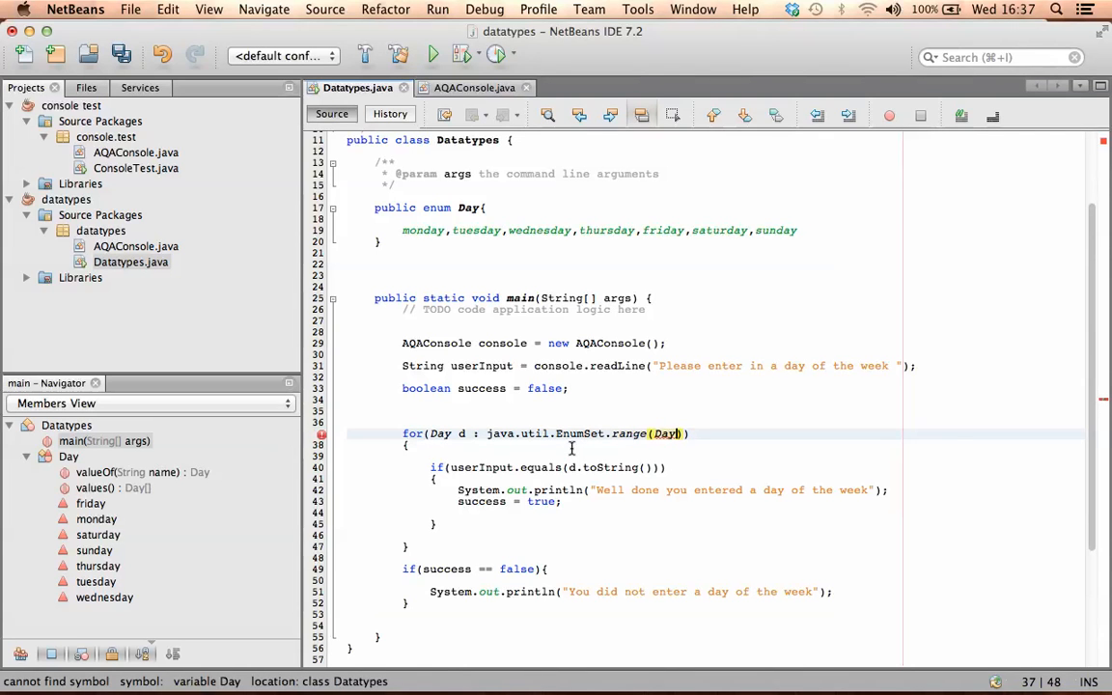
{"action": "type", "text": ".saturday, Day"}
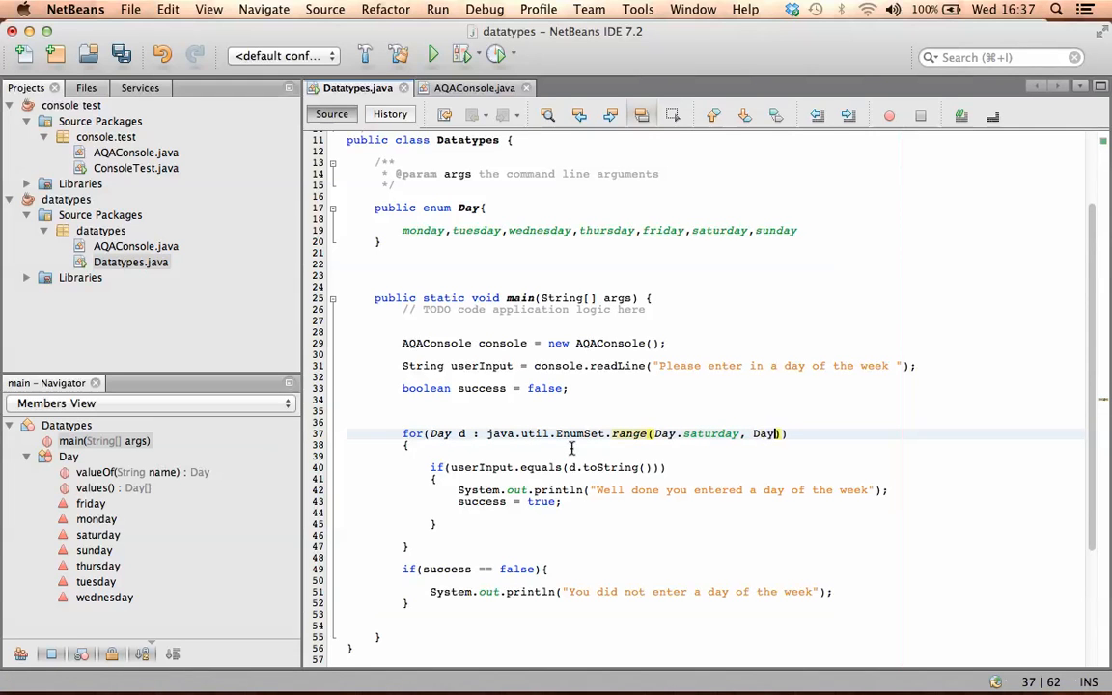
{"action": "type", "text": "sunday"}
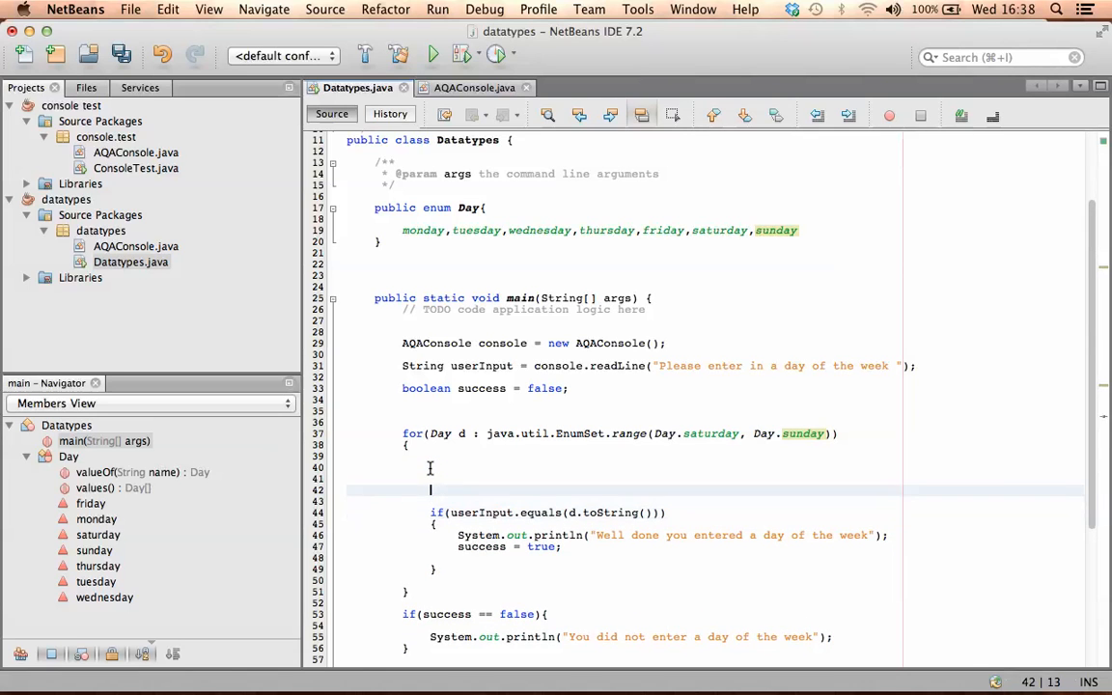
- Add System.out.println(d); in the loop and comment out the input-check block and readLine line
{"action": "type", "text": "Syste"}
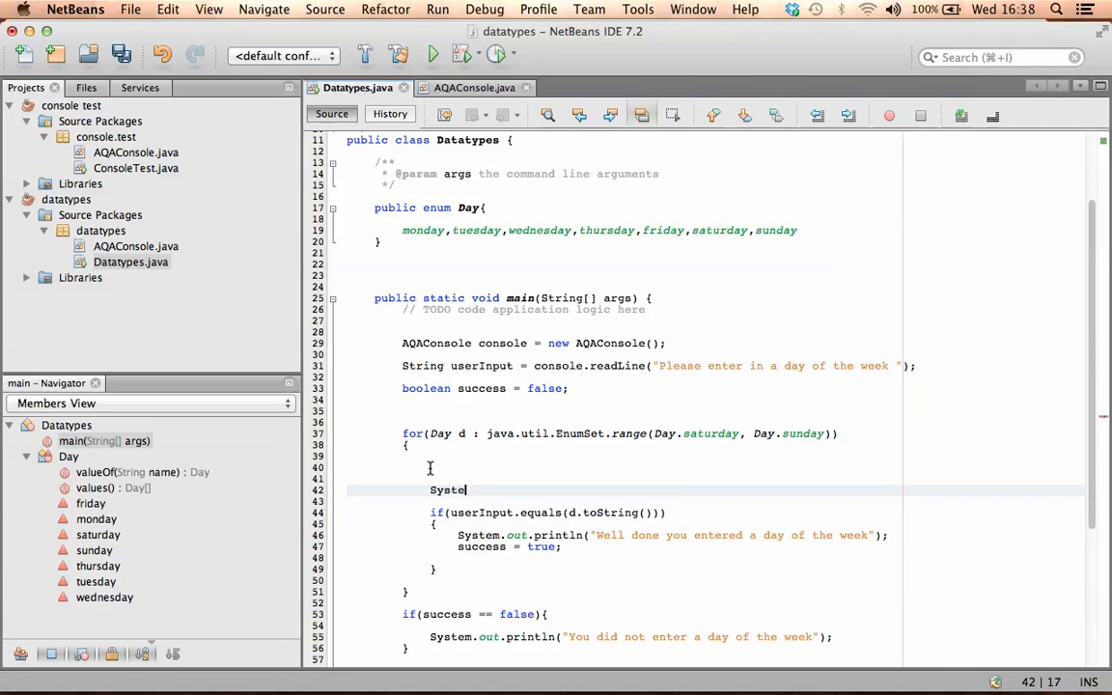
{"action": "type", "text": ".out."}
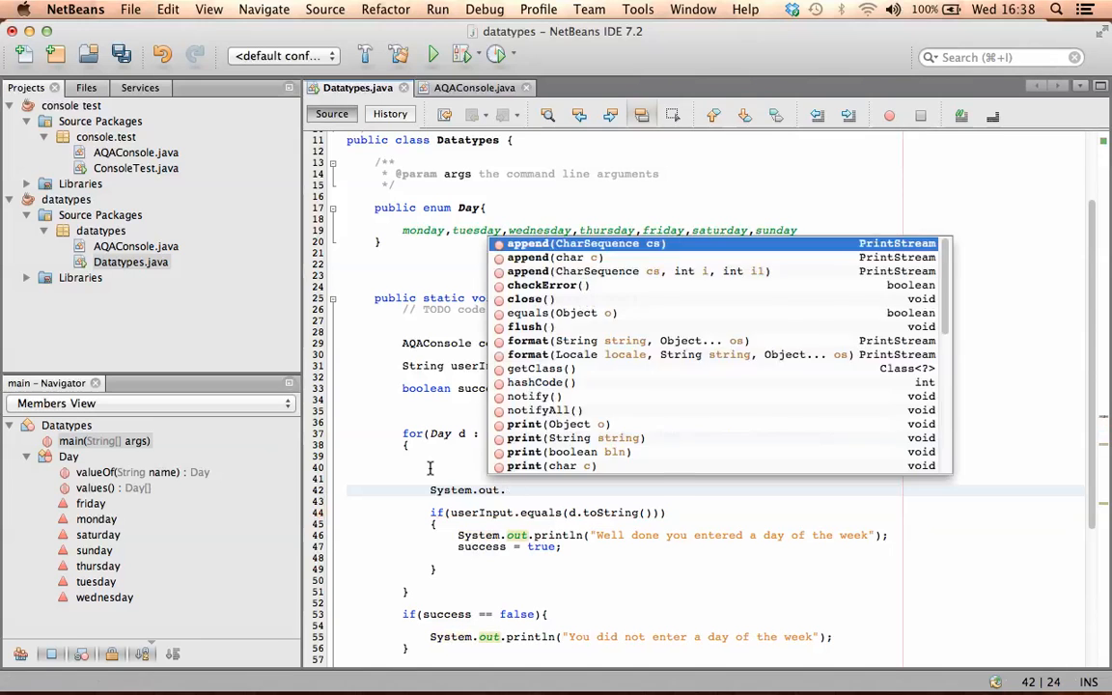
{"action": "type", "text": "print(d);"}
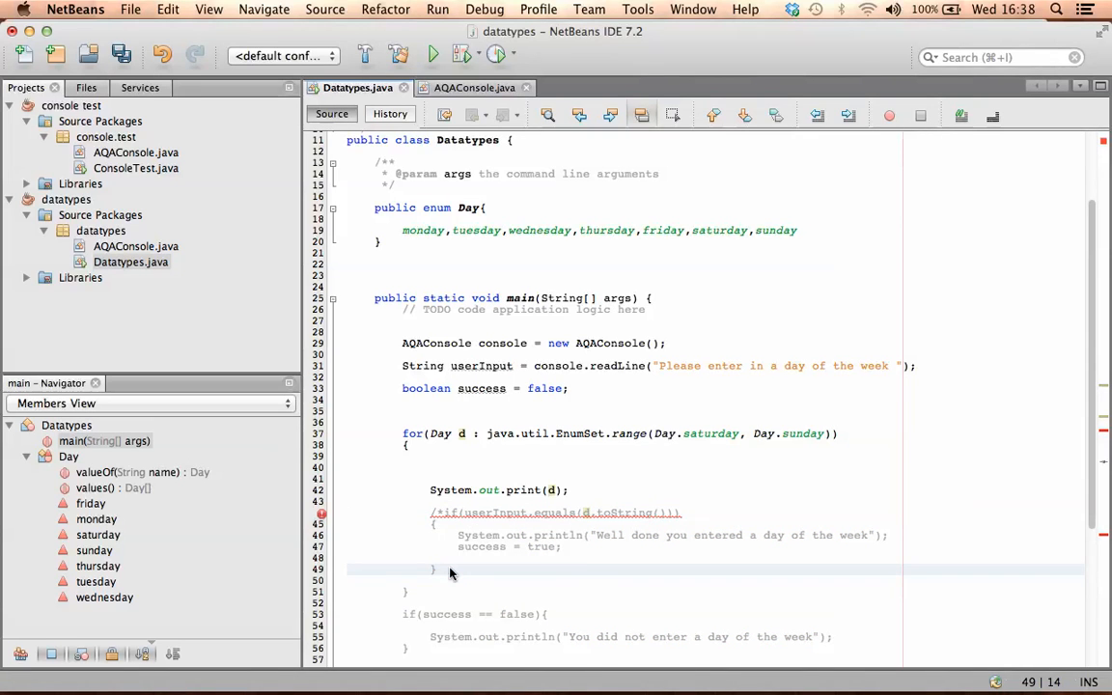
{"action": "type", "text": "*/"}
{"action": "left_click", "coordinate": [499, 490]}
{"action": "type", "text": "ln"}
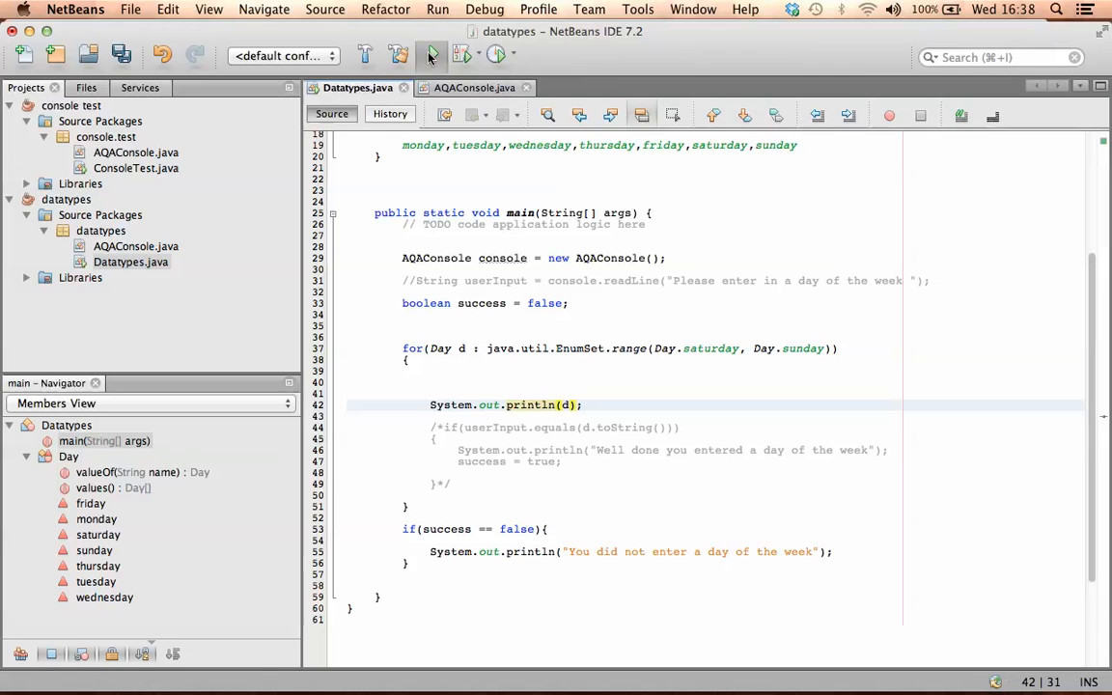
- Run the project so Output lists saturday and sunday with a successful build
{"action": "left_click", "coordinate": [428, 55]}
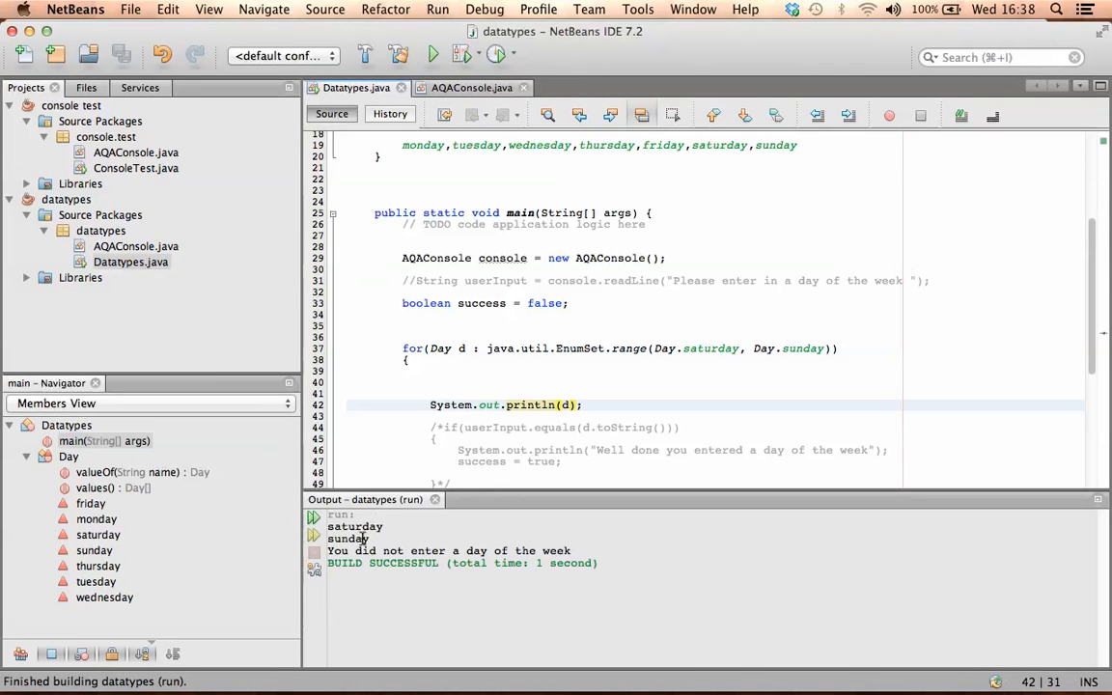
{"action": "scroll", "scroll_direction": "down", "scroll_amount": 3}
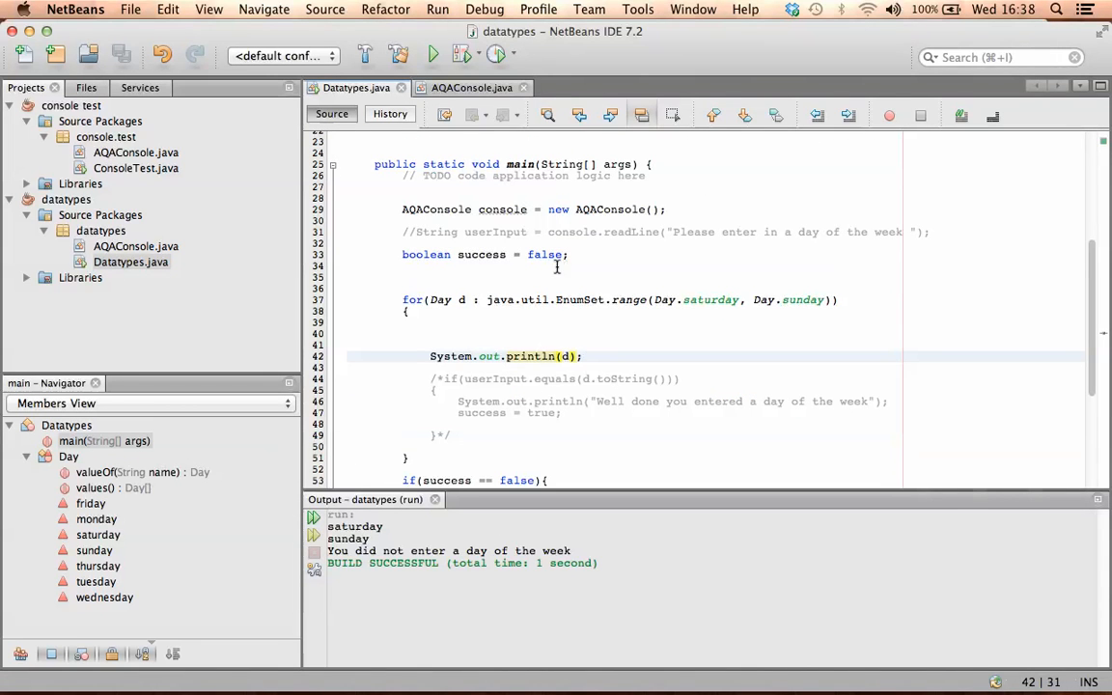
{"action": "mouse_move", "coordinate": [525, 340]}
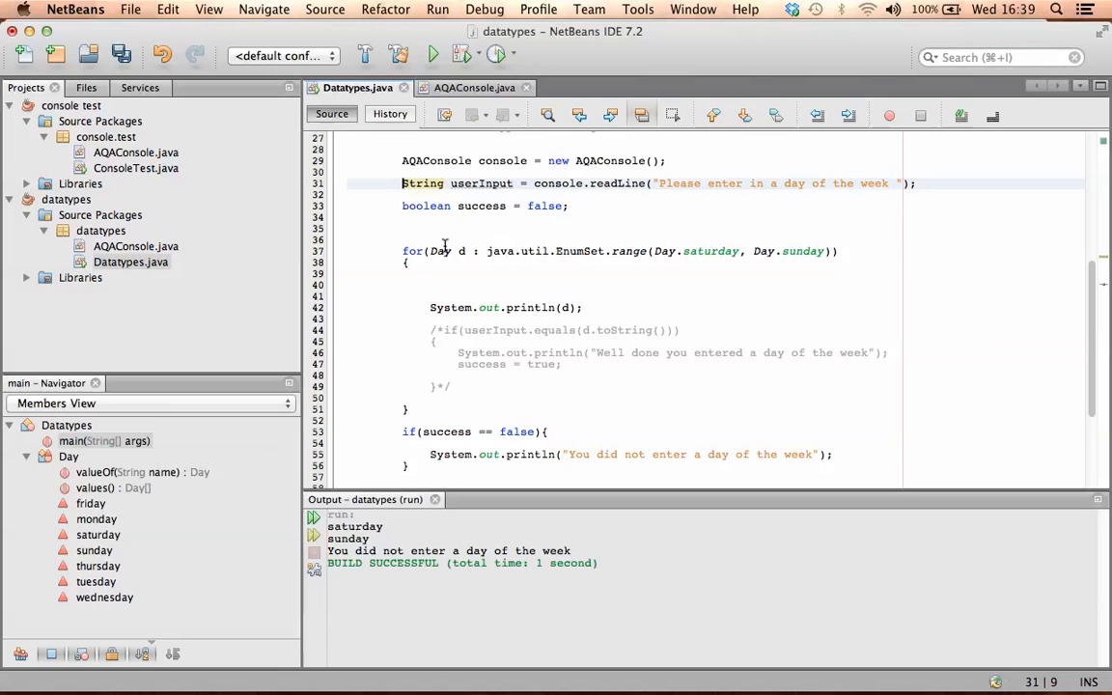
{"action": "mouse_move", "coordinate": [741, 262]}
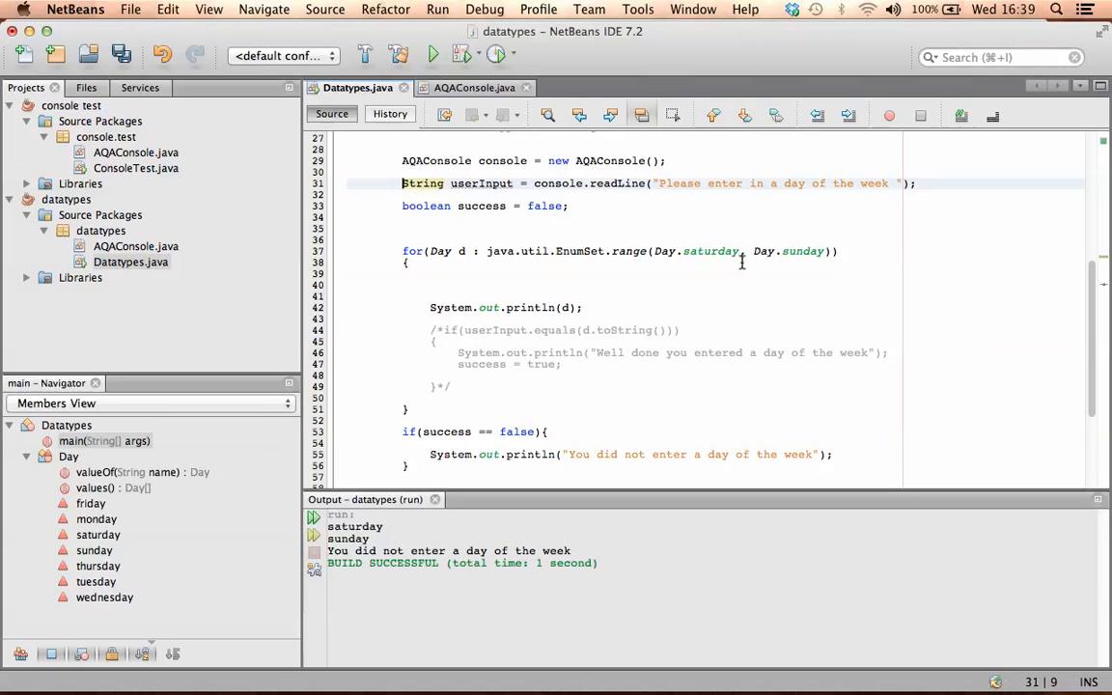